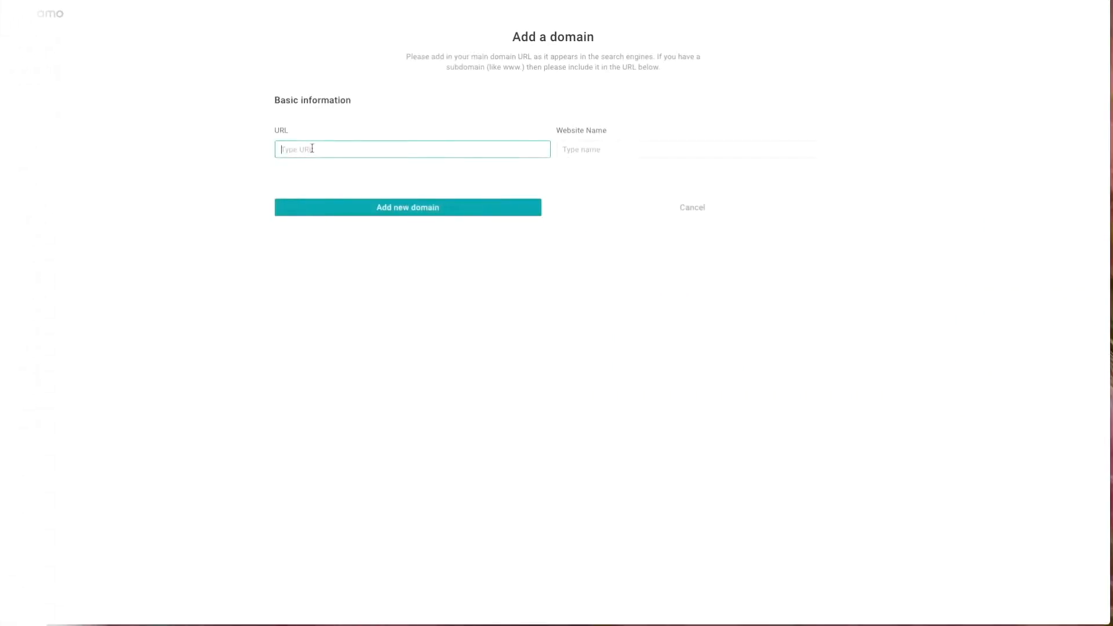
- Add reddit.com as a new domain named 'Reddit Exam' and begin its campaign setup
text(reddit.com)
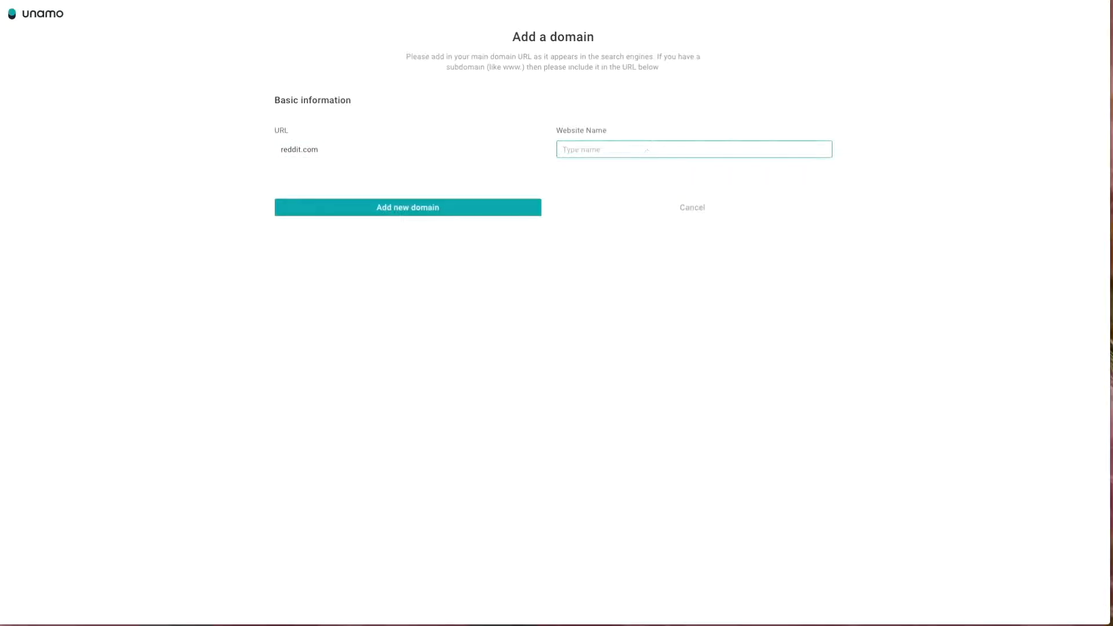
text(Reddit Exam)
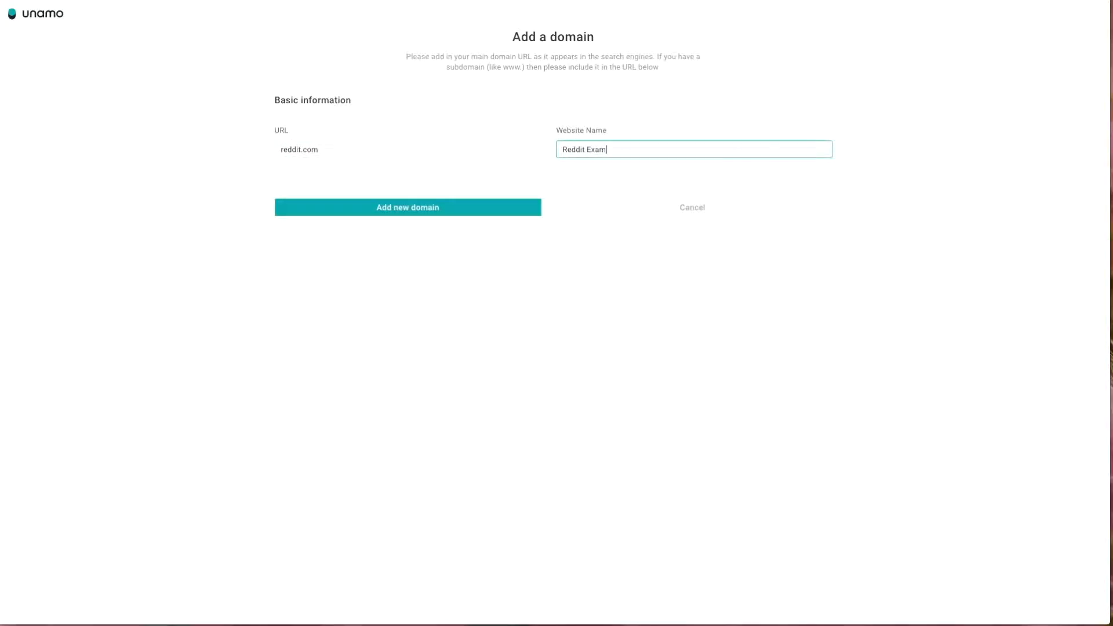
click(406, 207)
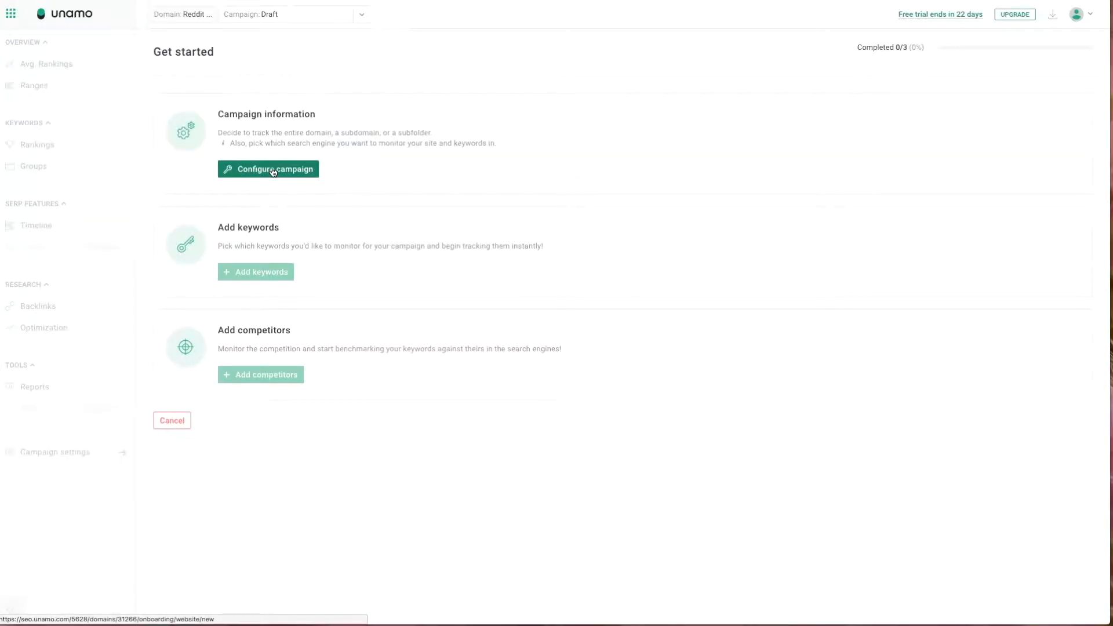
click(269, 169)
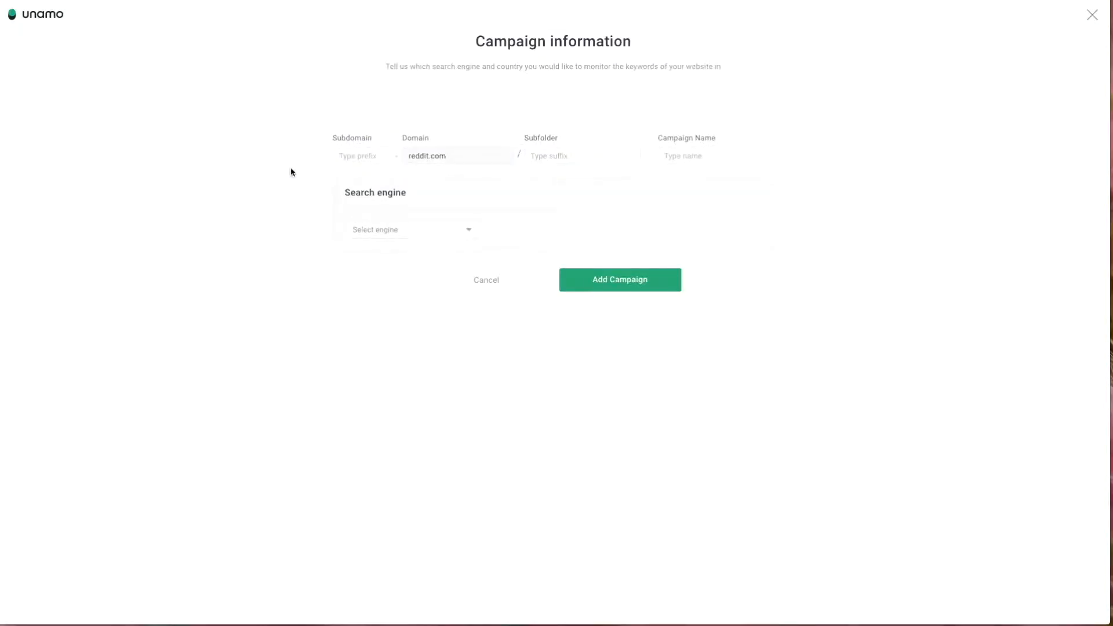
click(361, 155)
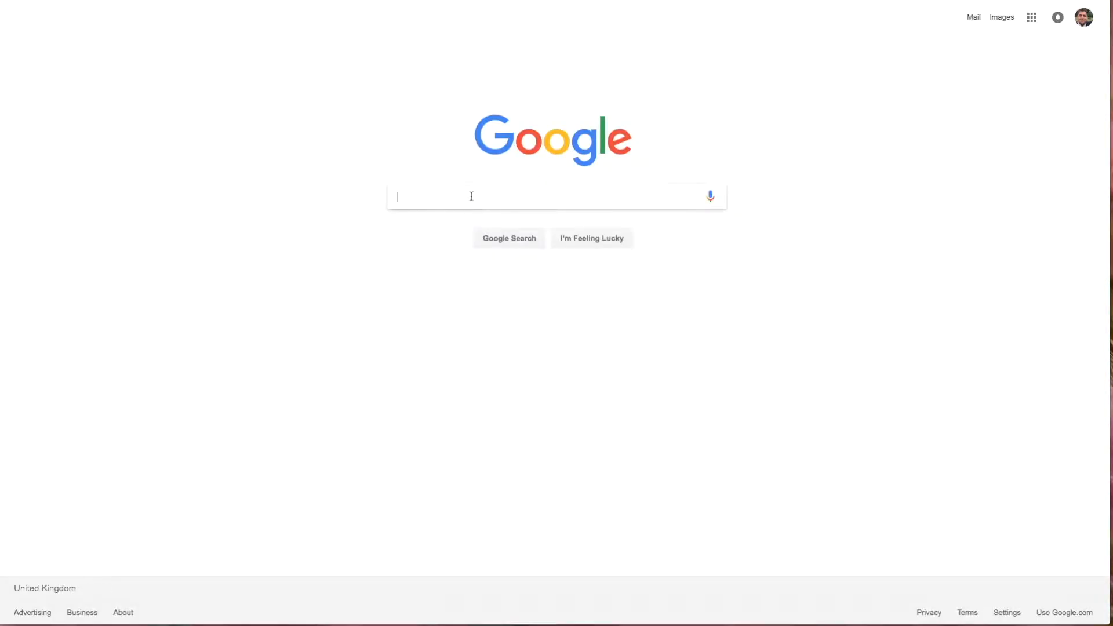
- Search Google for 'reddit' to see how the site's address appears
text(reddit)
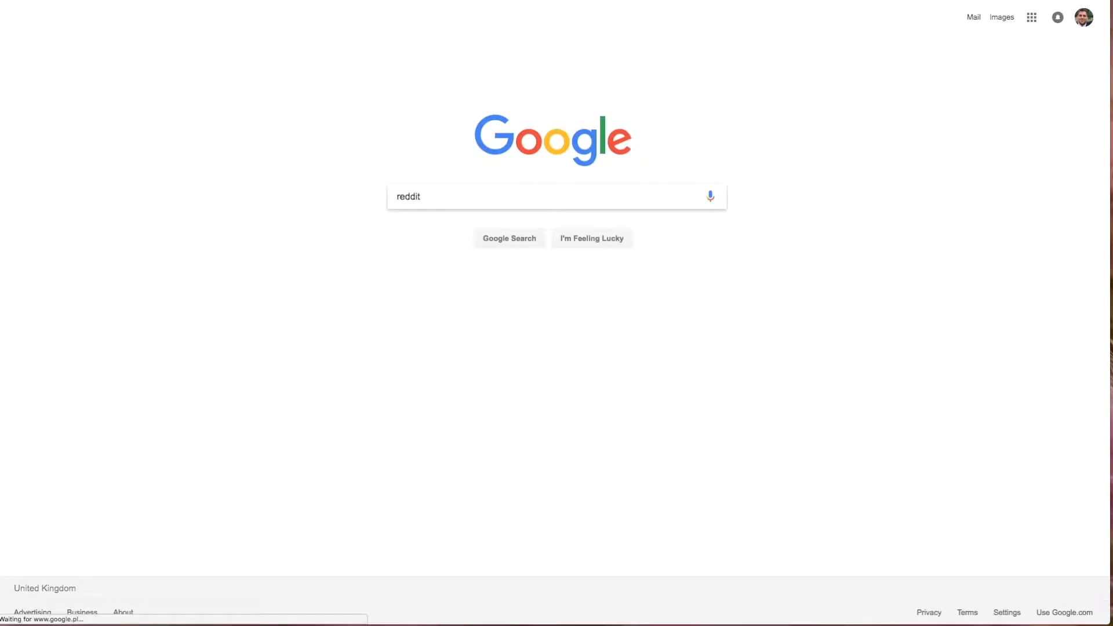
click(509, 237)
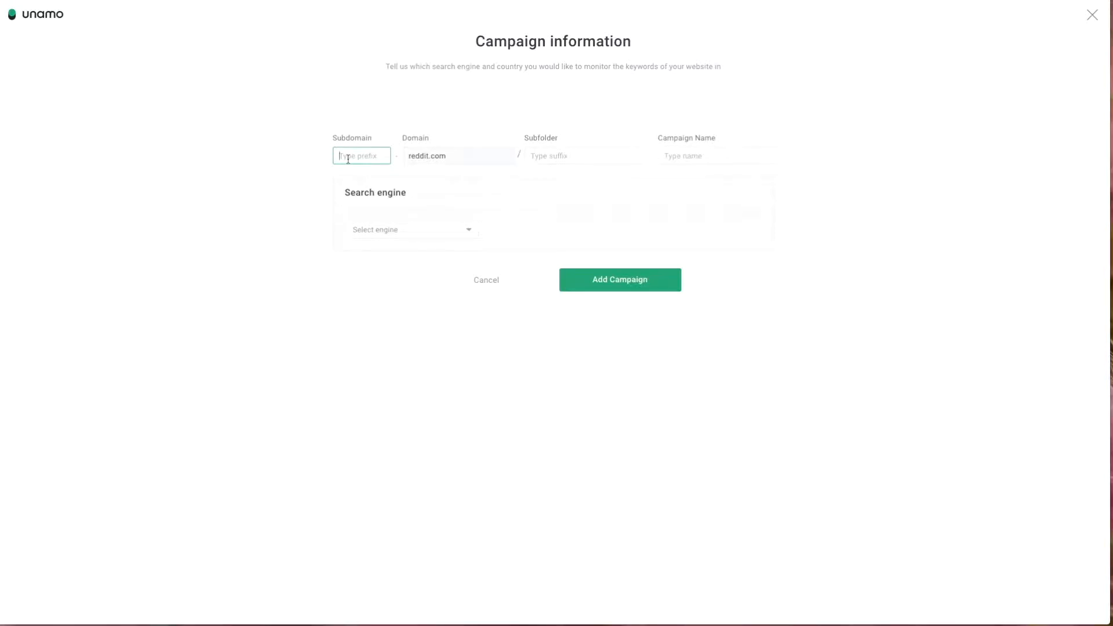
- Create the 'Reddit' campaign for subdomain www, tracking Google United States
text(www)
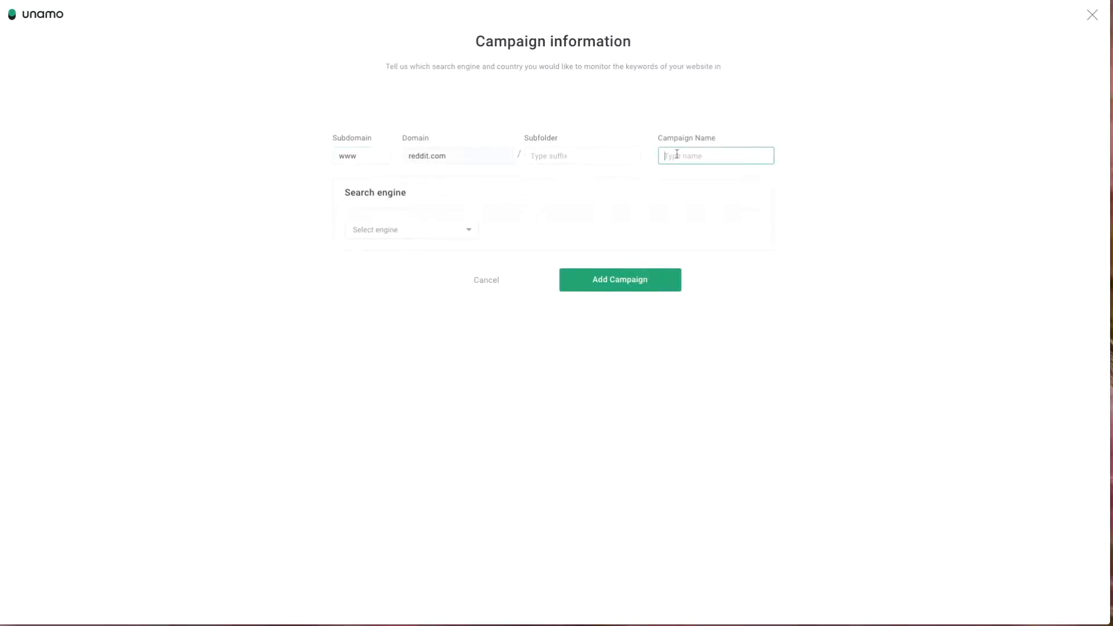
click(410, 229)
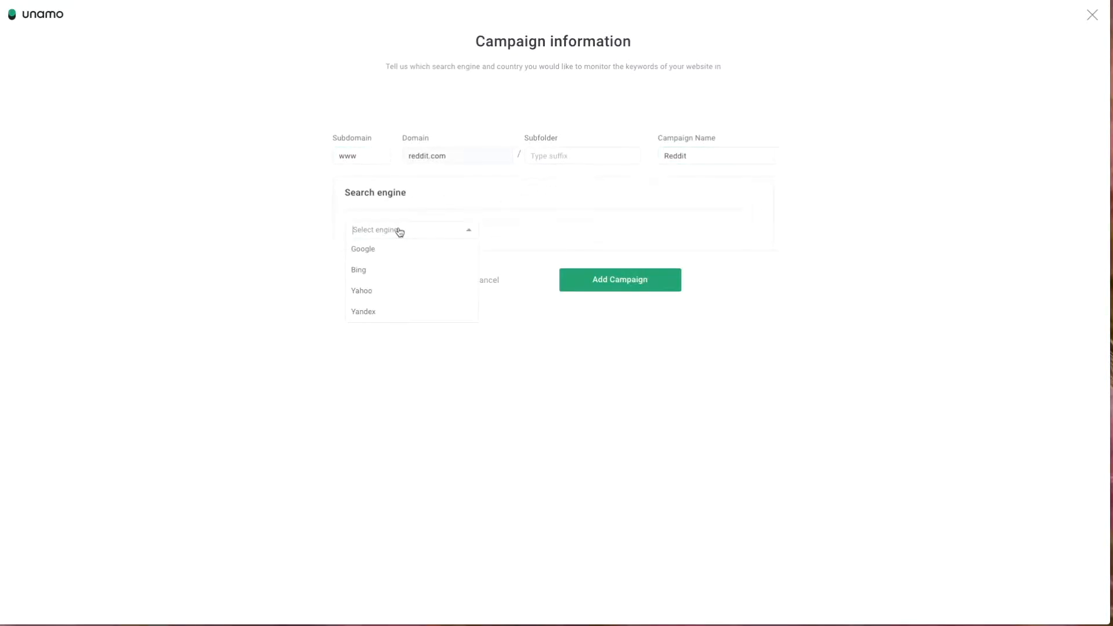
click(363, 249)
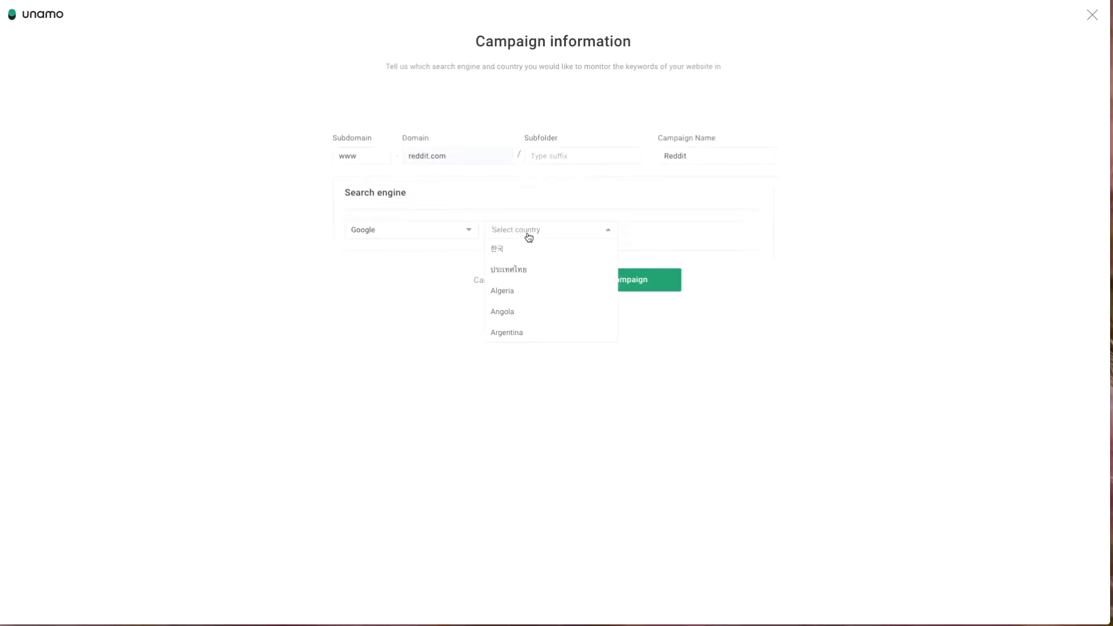
text(uni)
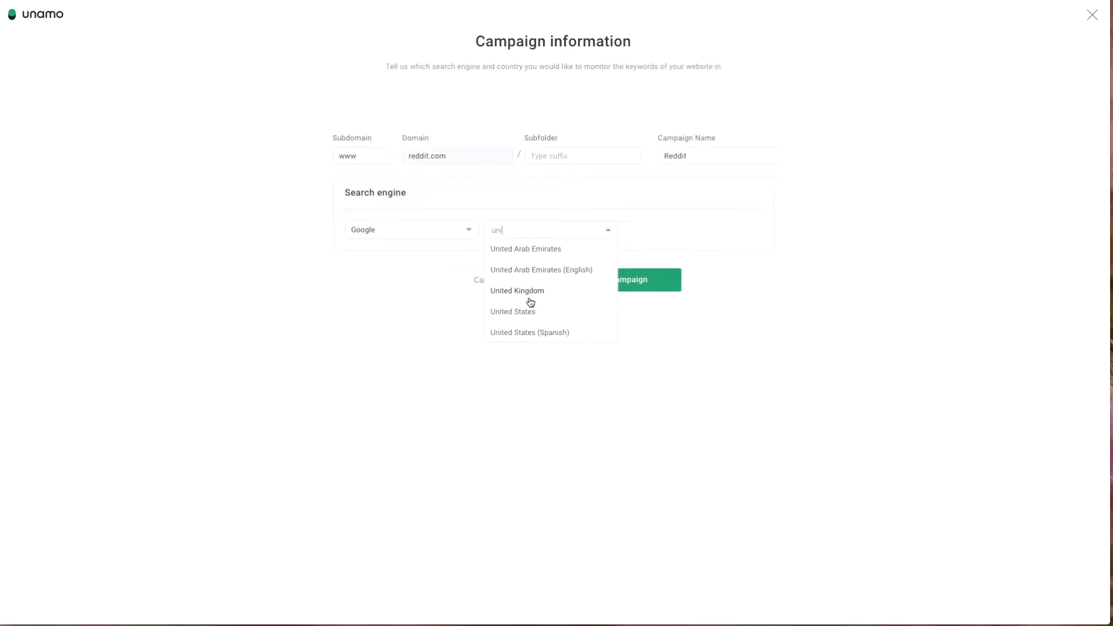
click(512, 310)
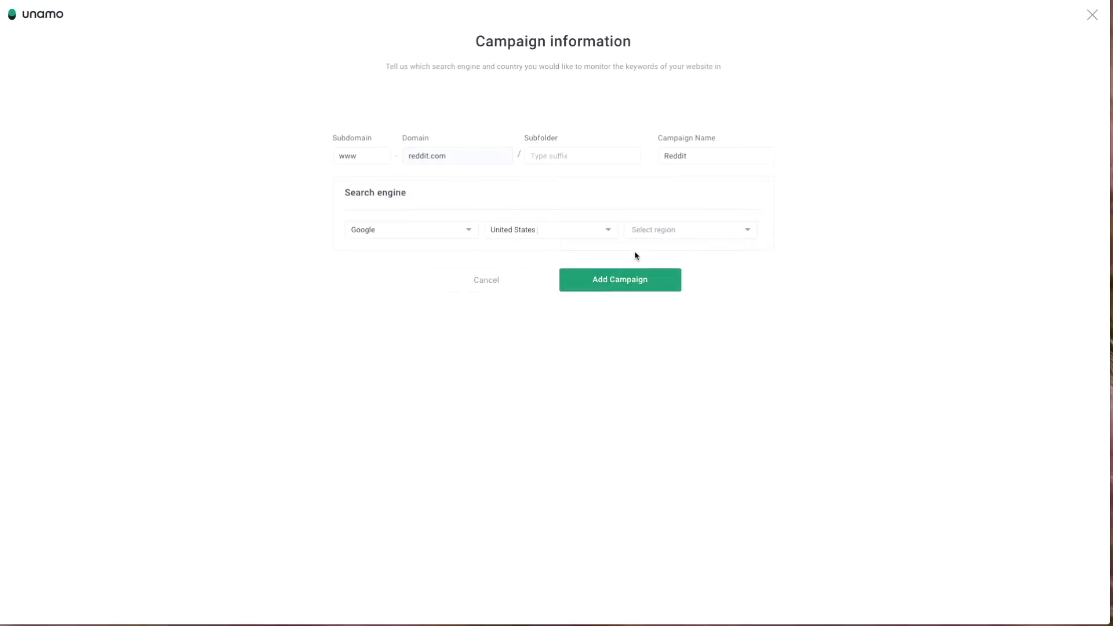
click(619, 278)
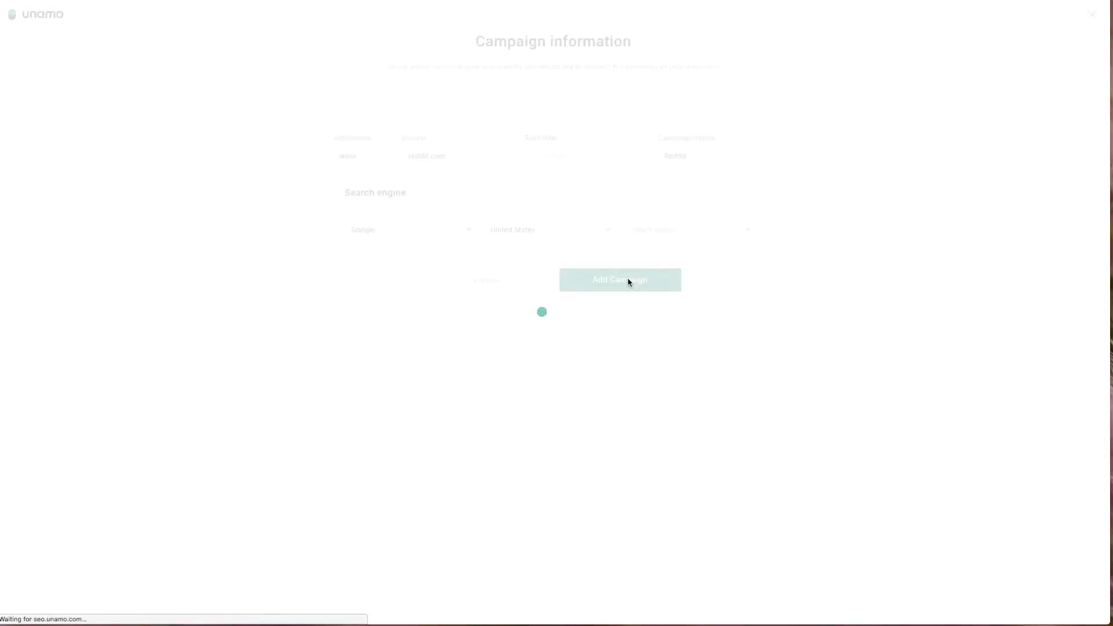
click(620, 279)
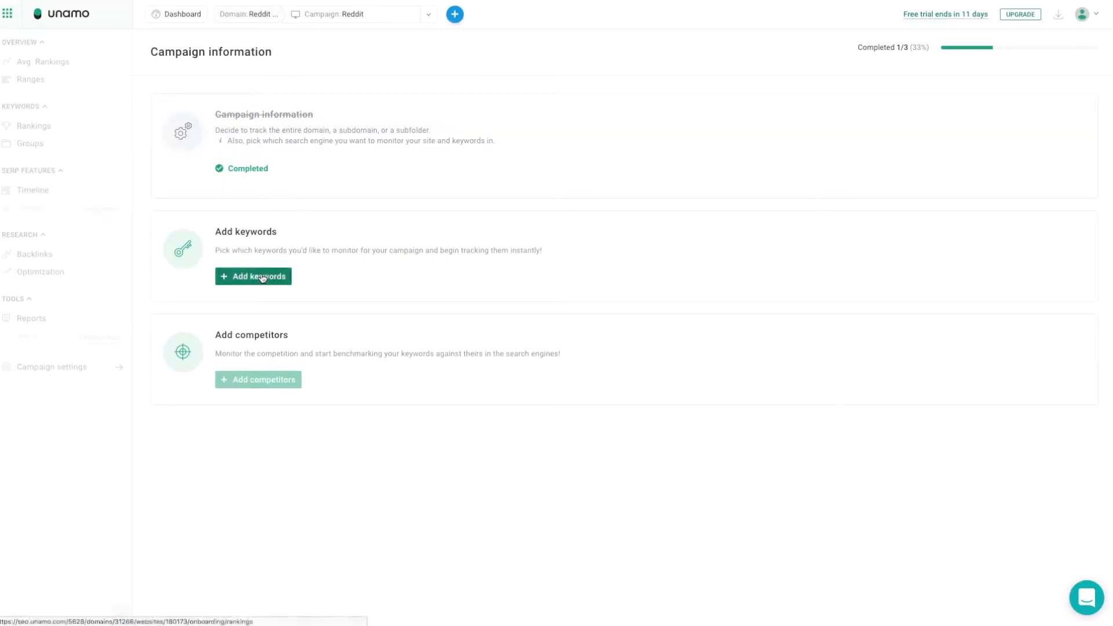
- Manually enter keywords news, sports news, tech news and business news, ready for a new group
click(253, 275)
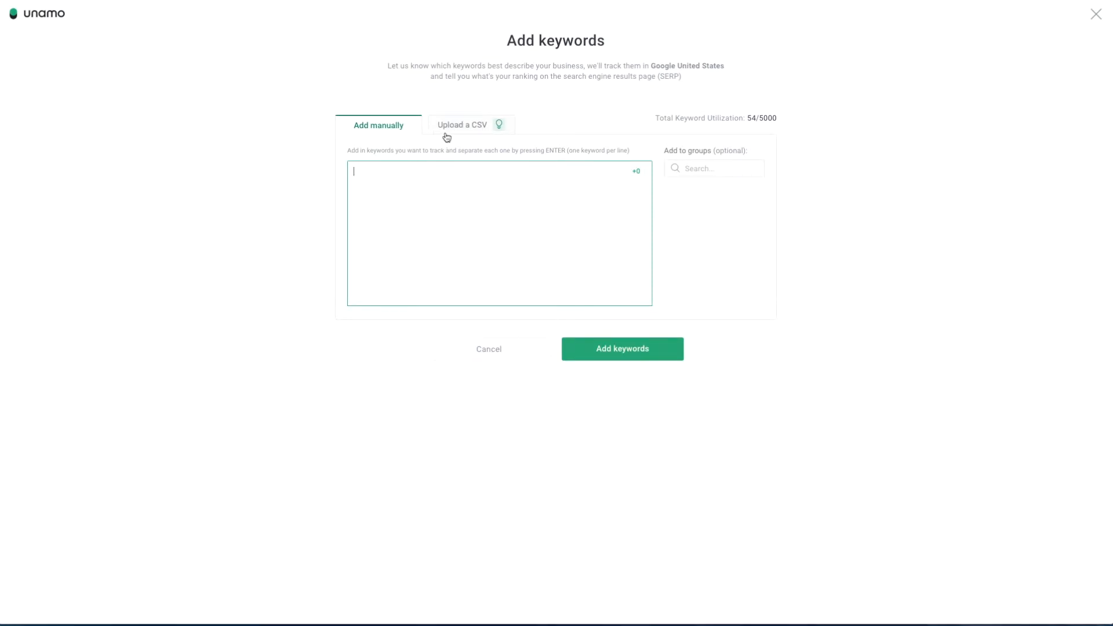
click(461, 125)
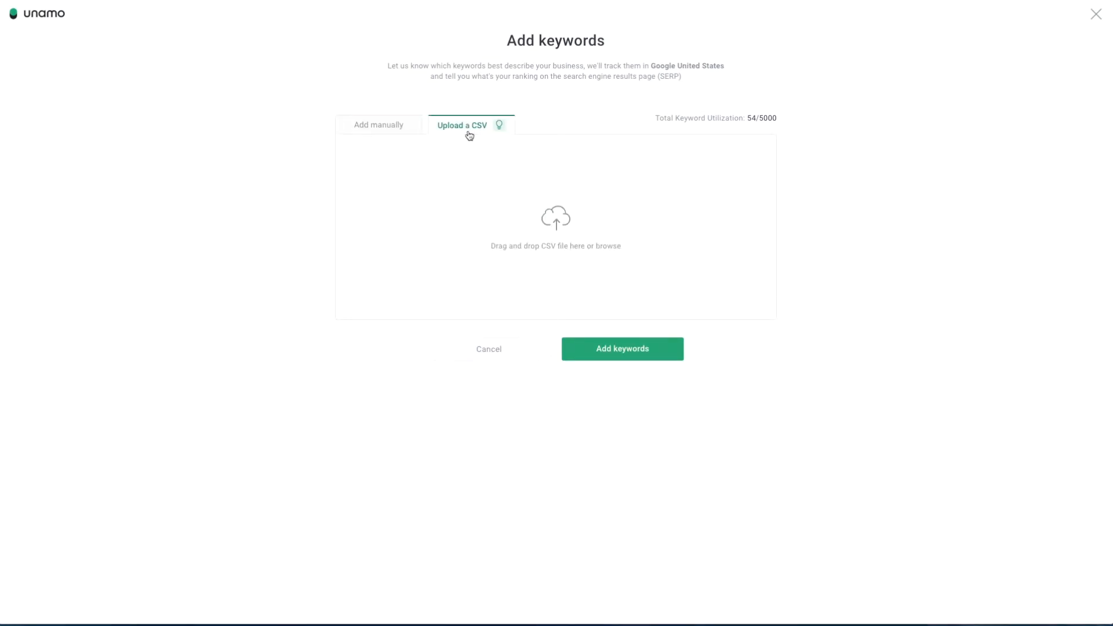
mouse_move(389, 125)
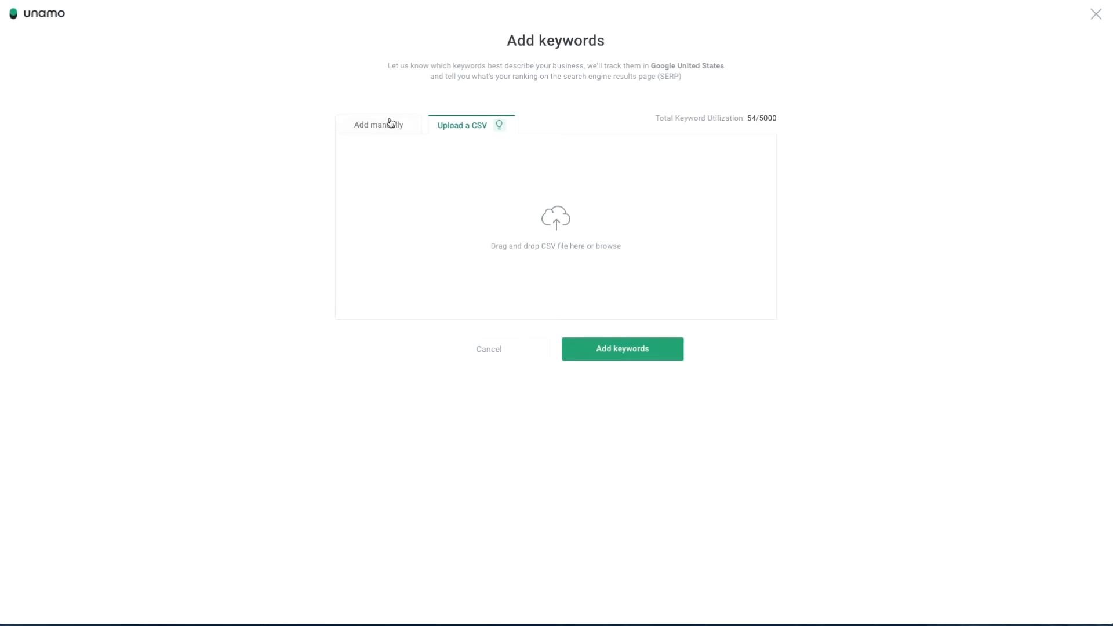
click(379, 125)
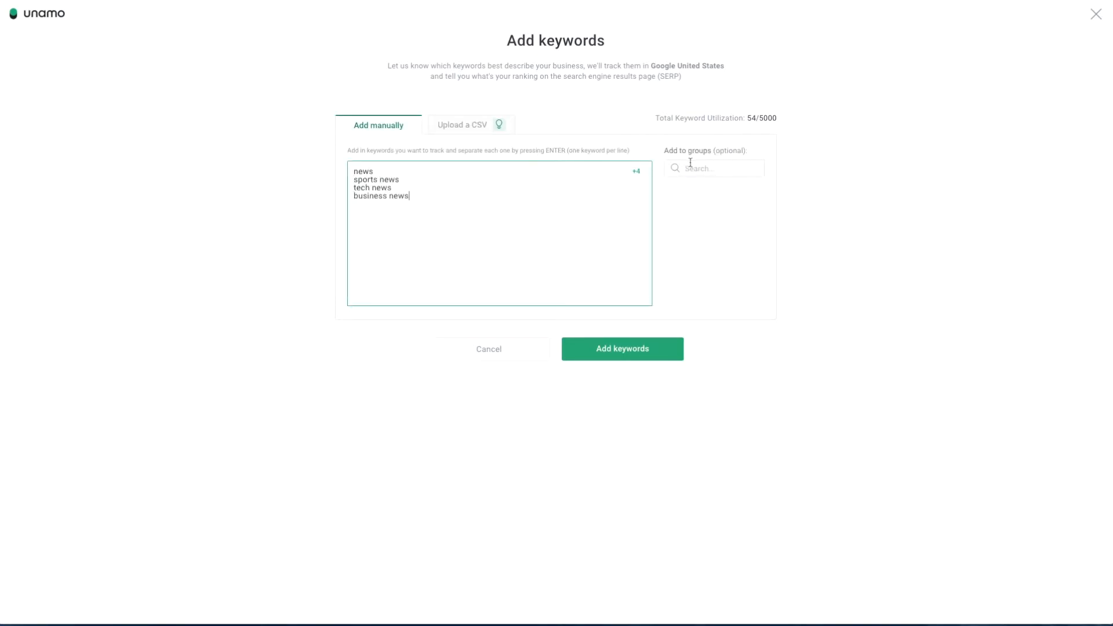
click(713, 168)
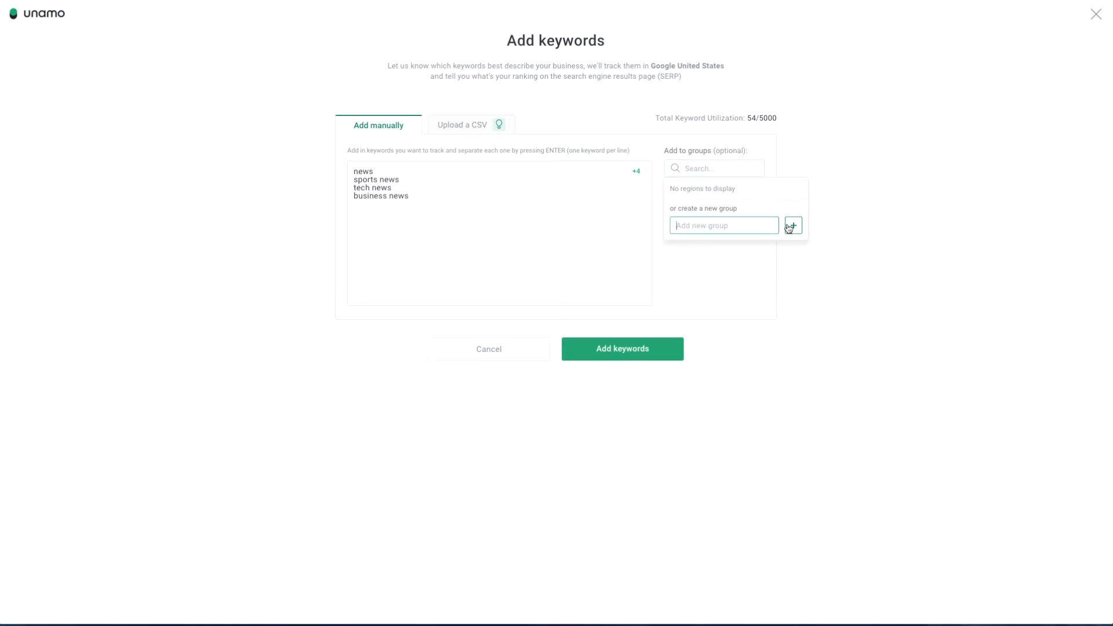